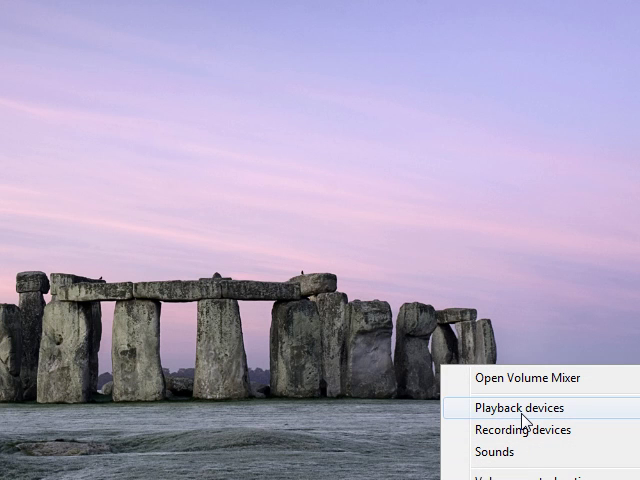
{"action": "mouse_move", "coordinate": [521, 429]}
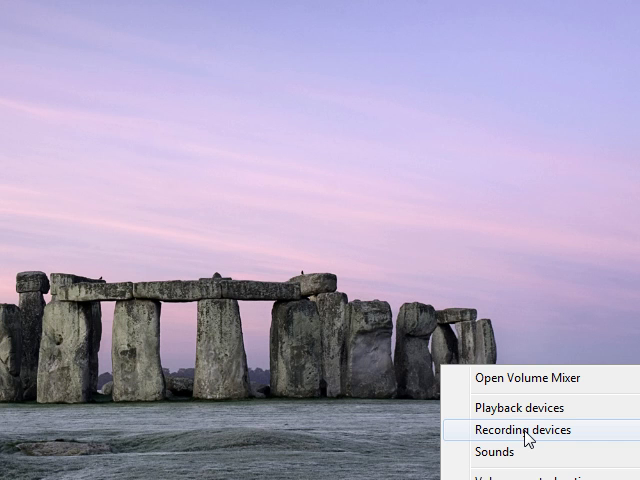
- Open the Recording devices list from the notification-area speaker icon
{"action": "left_click", "coordinate": [520, 429]}
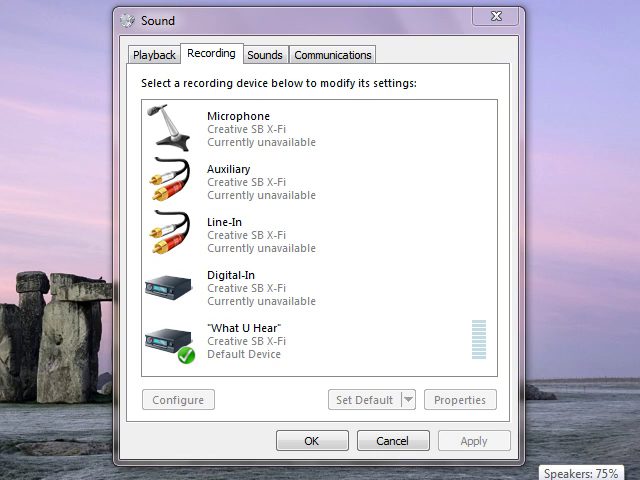
{"action": "right_click", "coordinate": [588, 470]}
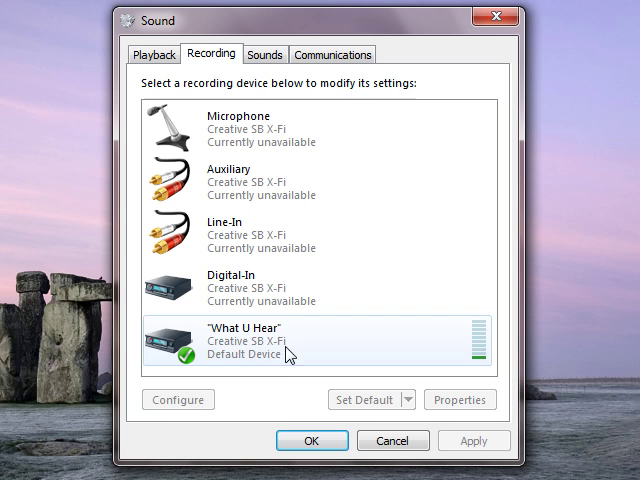
{"action": "mouse_move", "coordinate": [263, 370]}
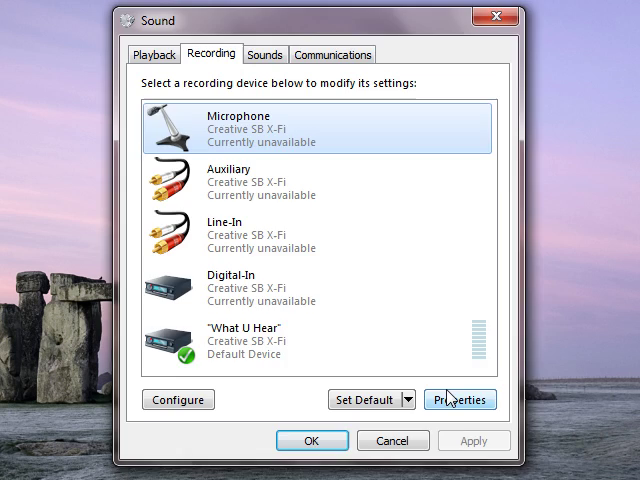
- Open the microphone's properties, toggle the +20dB boost off and on, and view Listen and General
{"action": "left_click", "coordinate": [460, 399]}
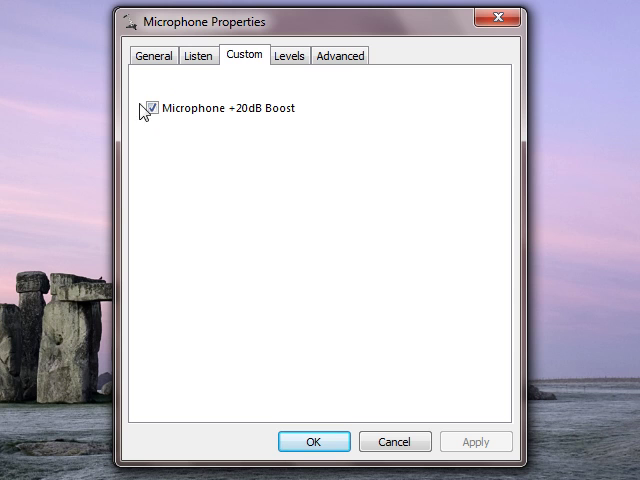
{"action": "left_click", "coordinate": [150, 108]}
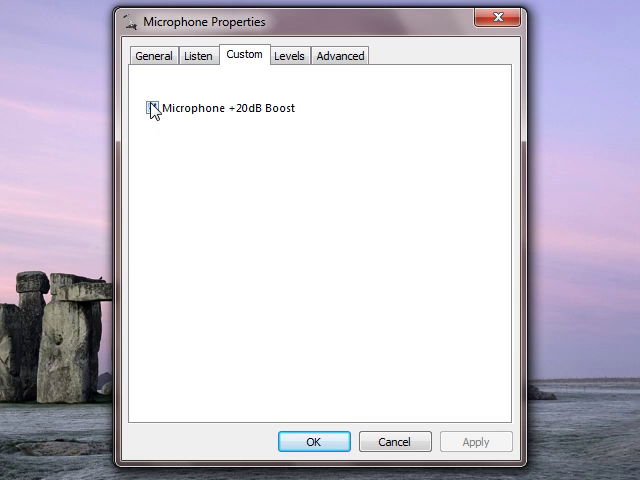
{"action": "left_click", "coordinate": [154, 108]}
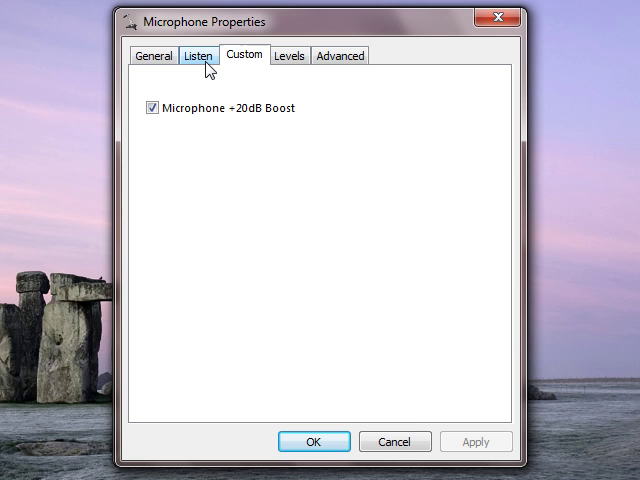
{"action": "left_click", "coordinate": [198, 55]}
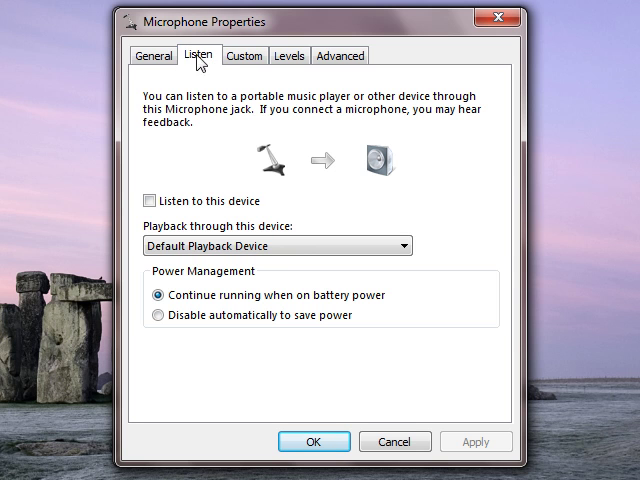
{"action": "left_click", "coordinate": [160, 56]}
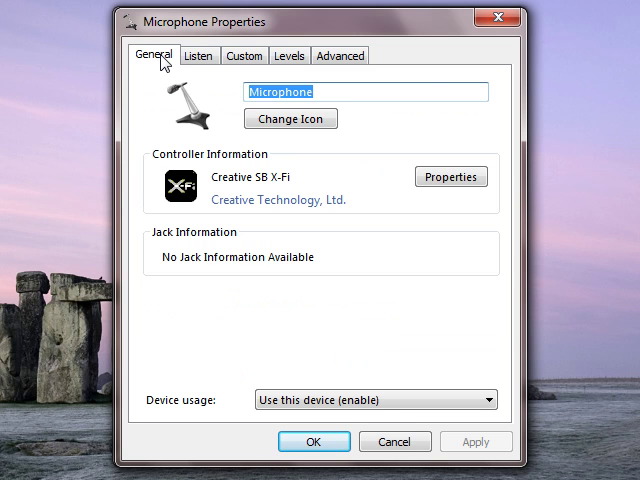
- Set the microphone level to 100 on the Levels tab and close the properties
{"action": "left_click", "coordinate": [289, 55]}
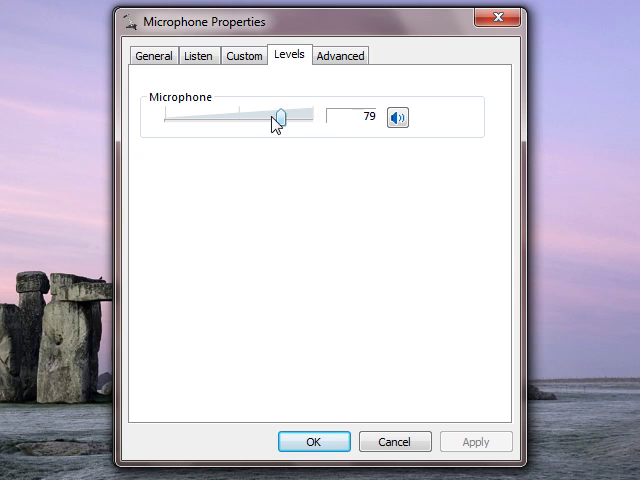
{"action": "left_click_drag", "start_coordinate": [282, 117], "coordinate": [170, 117]}
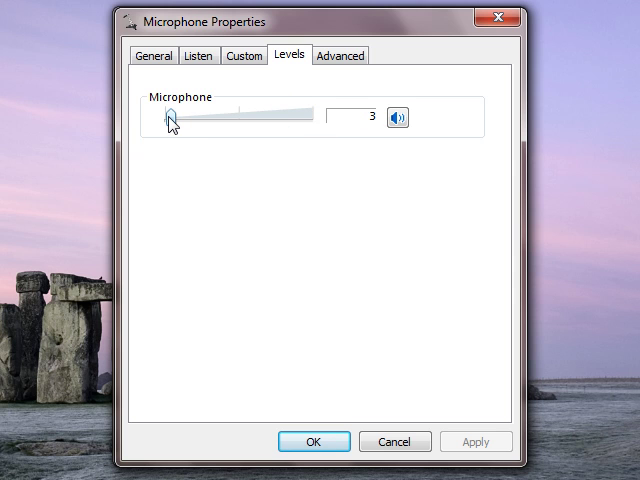
{"action": "left_click_drag", "start_coordinate": [168, 118], "coordinate": [318, 118]}
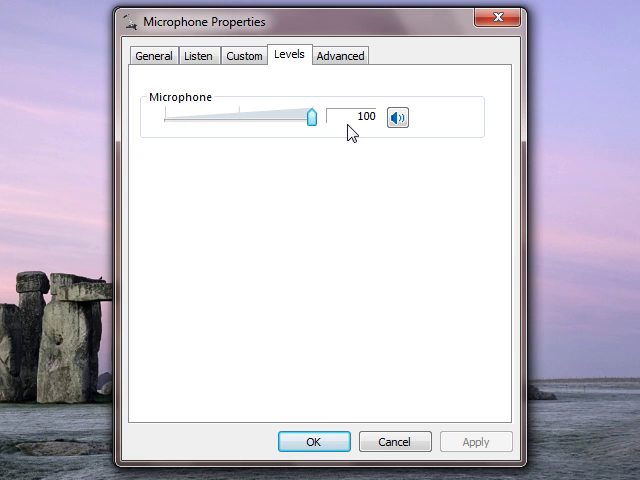
{"action": "mouse_move", "coordinate": [468, 105]}
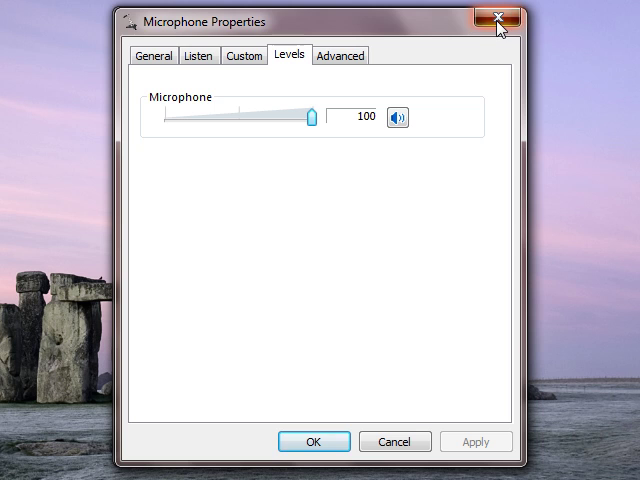
{"action": "left_click", "coordinate": [498, 16]}
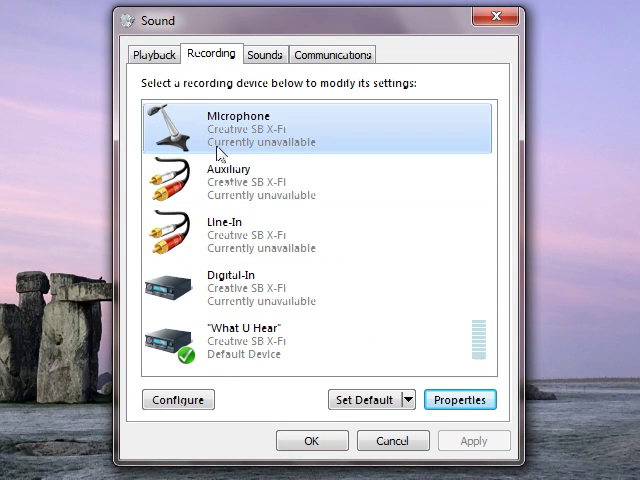
- Open the Speakers properties from the Playback device list
{"action": "left_click", "coordinate": [153, 54]}
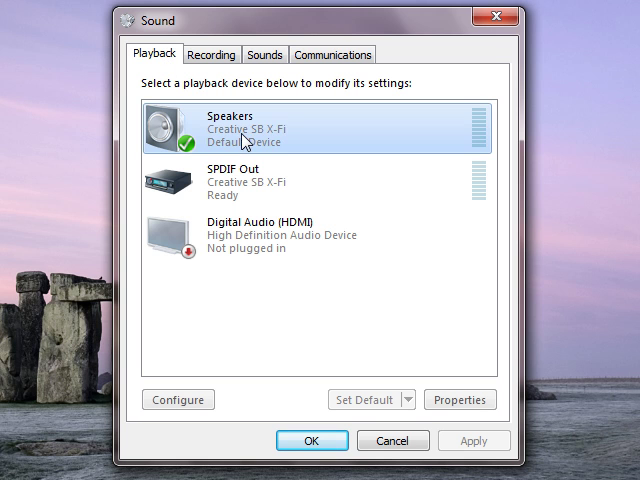
{"action": "left_click", "coordinate": [459, 399]}
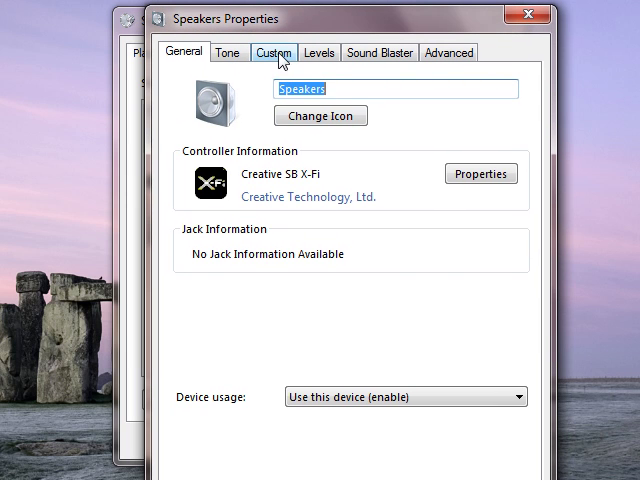
- Raise the Speakers Levels tab Microphone slider from 2 to 100
{"action": "left_click", "coordinate": [320, 52]}
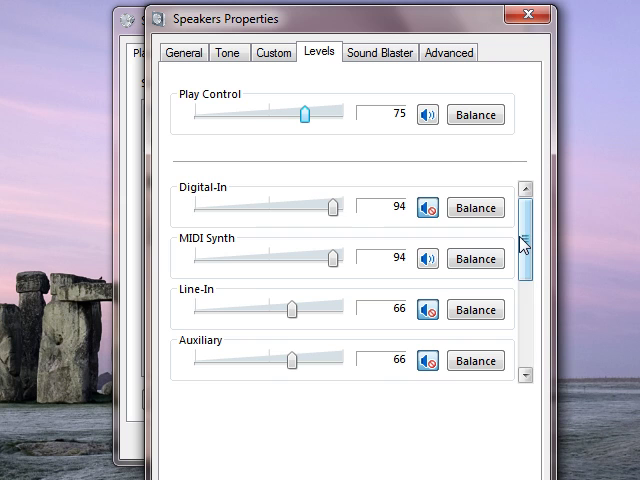
{"action": "scroll", "scroll_direction": "down", "scroll_amount": 3}
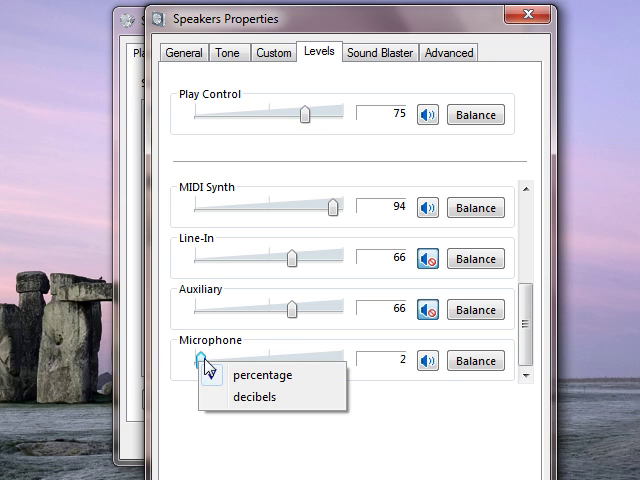
{"action": "left_click_drag", "start_coordinate": [200, 360], "coordinate": [340, 360]}
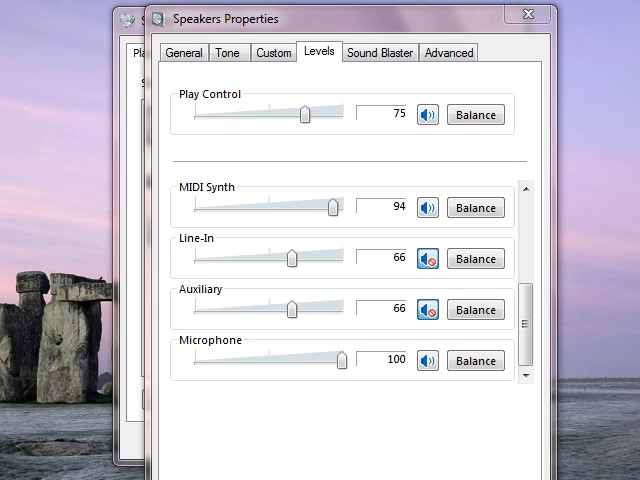
{"action": "mouse_move", "coordinate": [12, 135]}
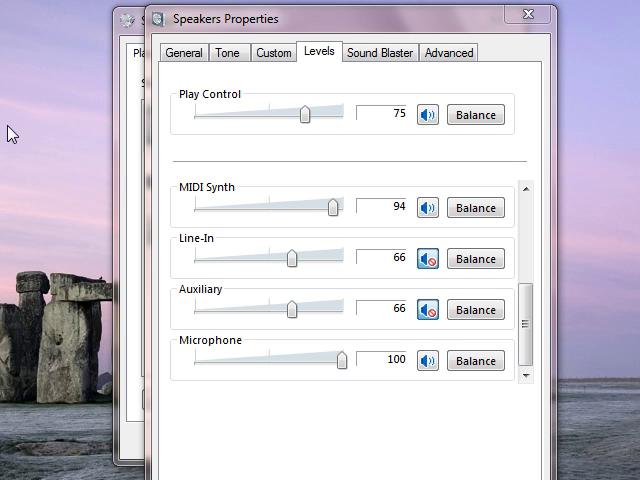
{"action": "mouse_move", "coordinate": [83, 121]}
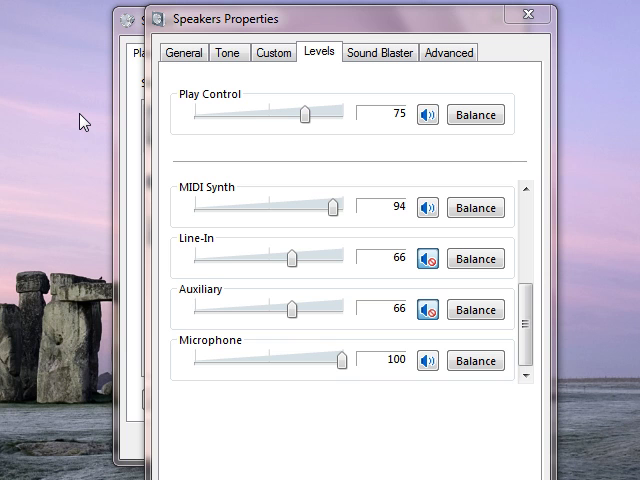